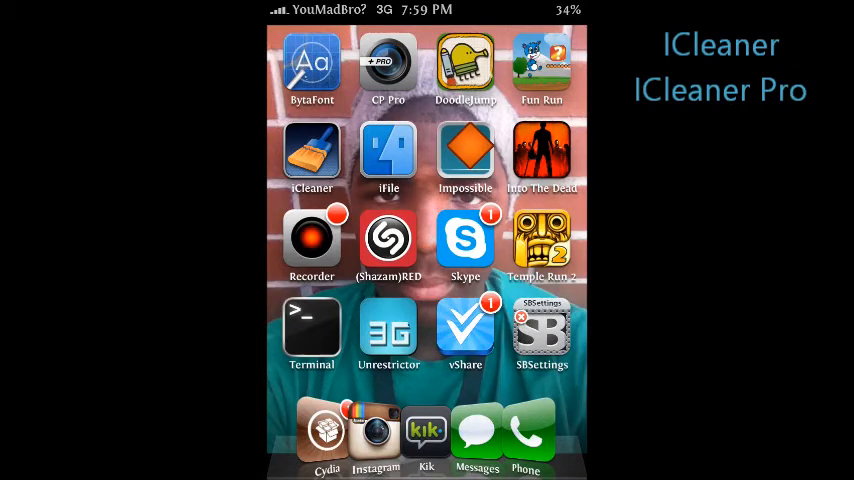
# Step: Launch Cydia from the home screen dock and let its Home page load
pyautogui.click(311, 155)
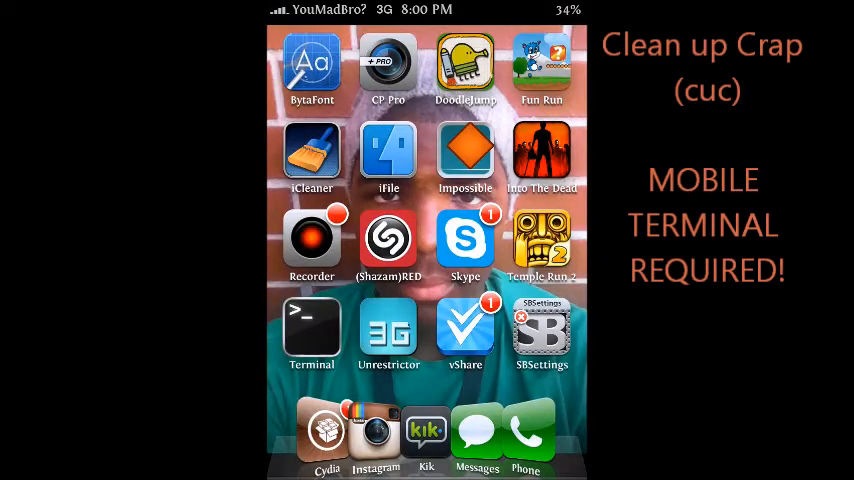
pyautogui.click(311, 333)
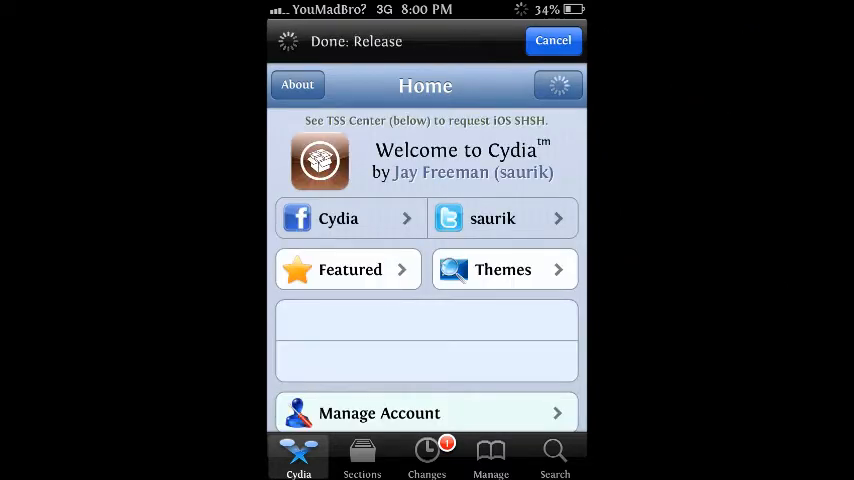
# Step: Search Cydia's packages for "cleanup" before leaving for the home screen
pyautogui.click(555, 455)
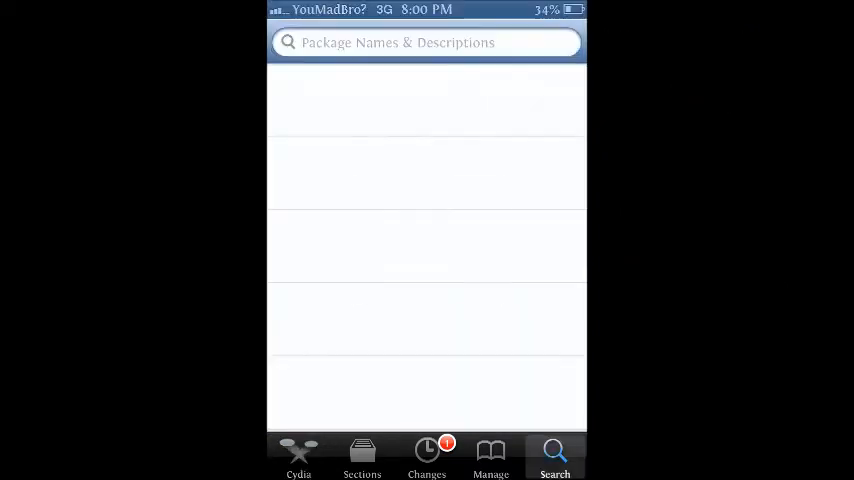
pyautogui.write('c')
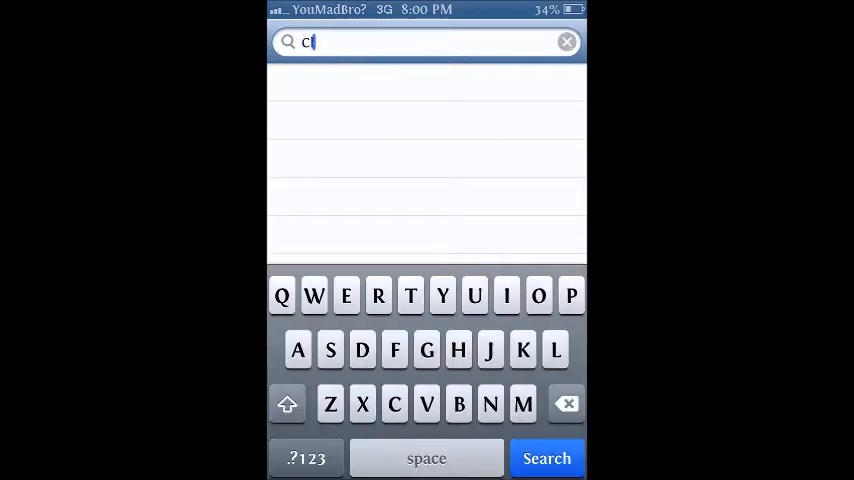
pyautogui.write('leanup')
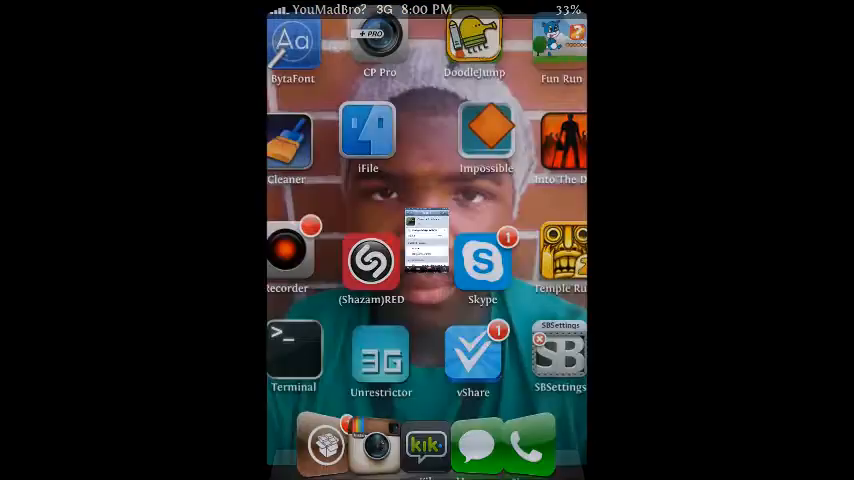
# Step: In MobileTerminal, log in as root and run the cuc Clean up Crap command
pyautogui.click(293, 345)
pyautogui.write('log')
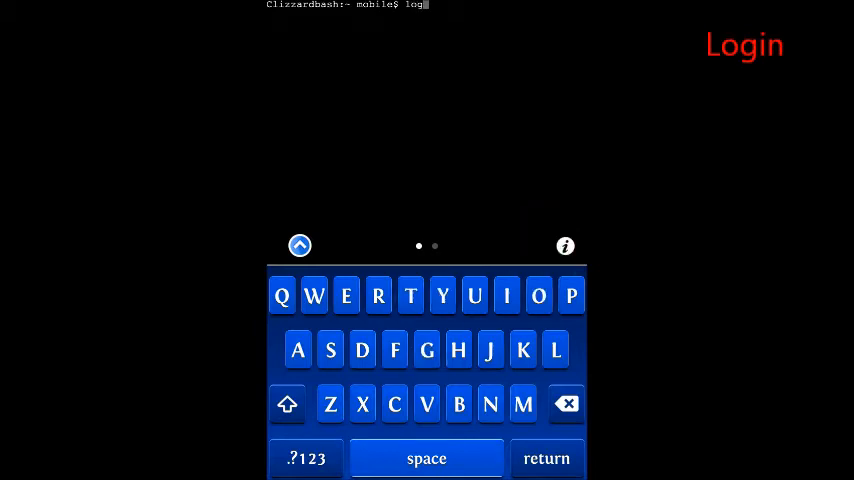
pyautogui.click(539, 295)
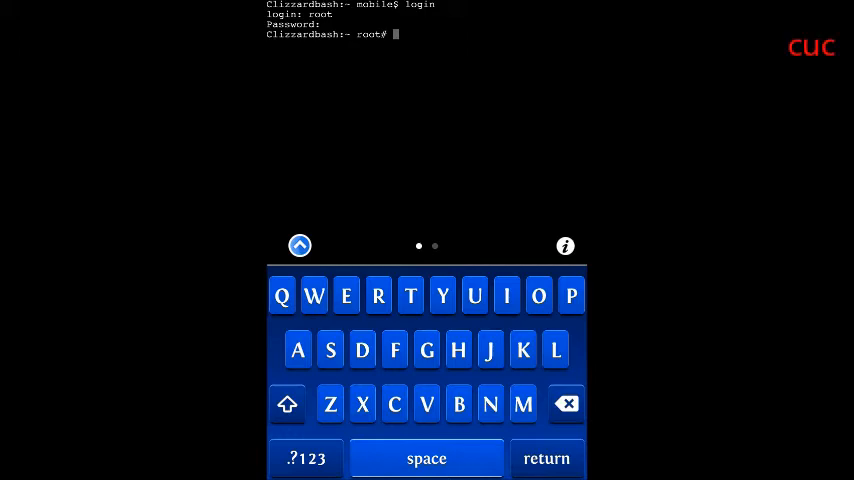
pyautogui.click(547, 458)
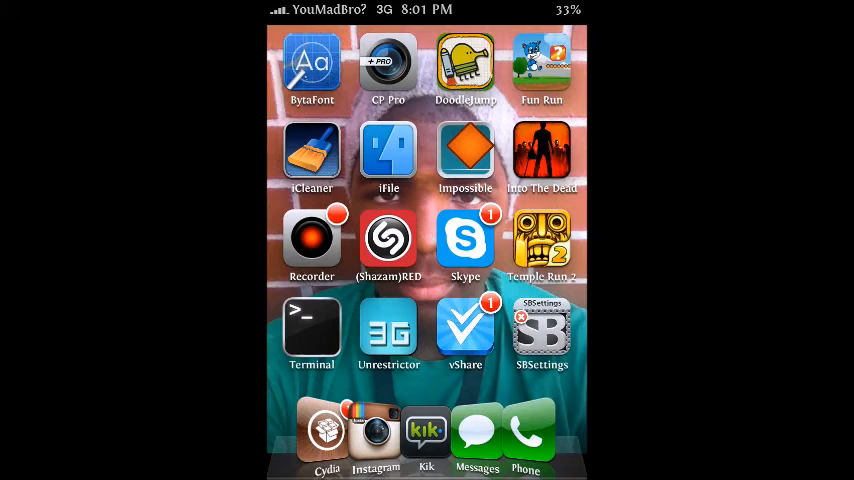
# Step: Swipe across the home screen pages to reach and launch SBSettings
pyautogui.hscroll(-3)
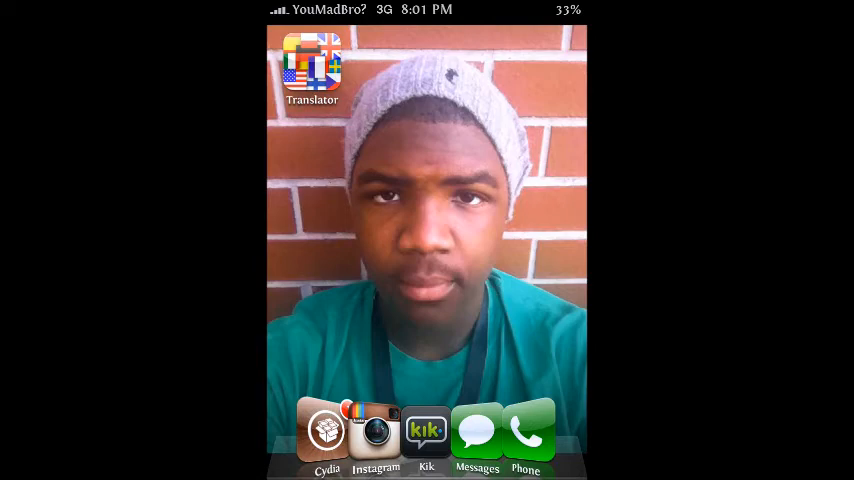
pyautogui.hscroll(-3)
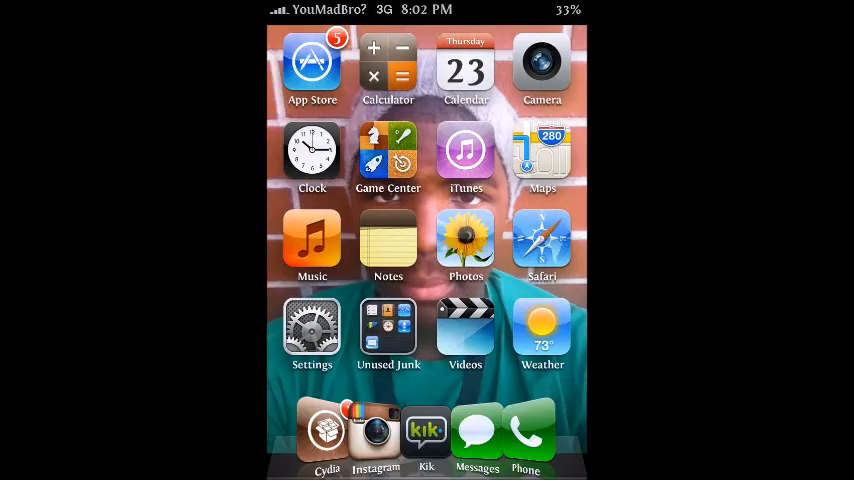
pyautogui.hscroll(-3)
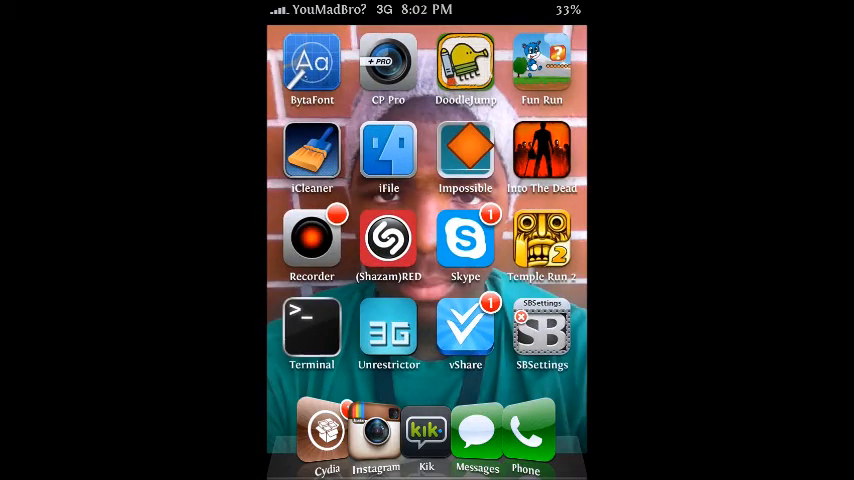
pyautogui.hscroll(-3)
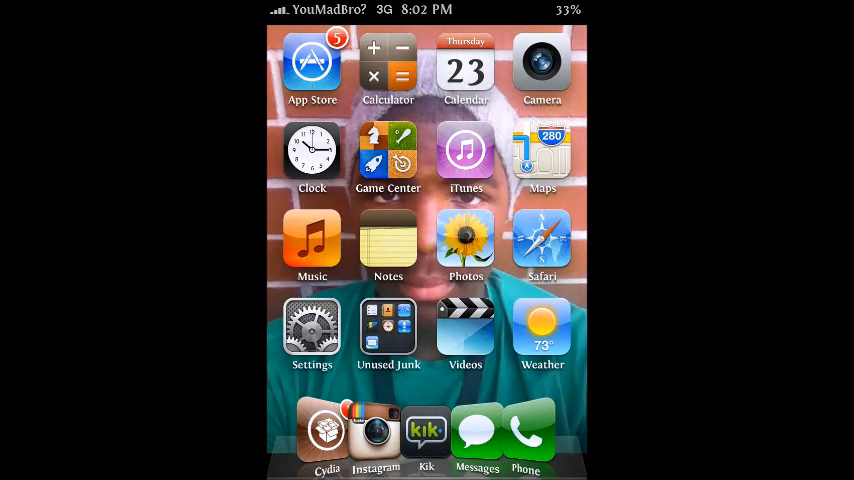
pyautogui.hscroll(-3)
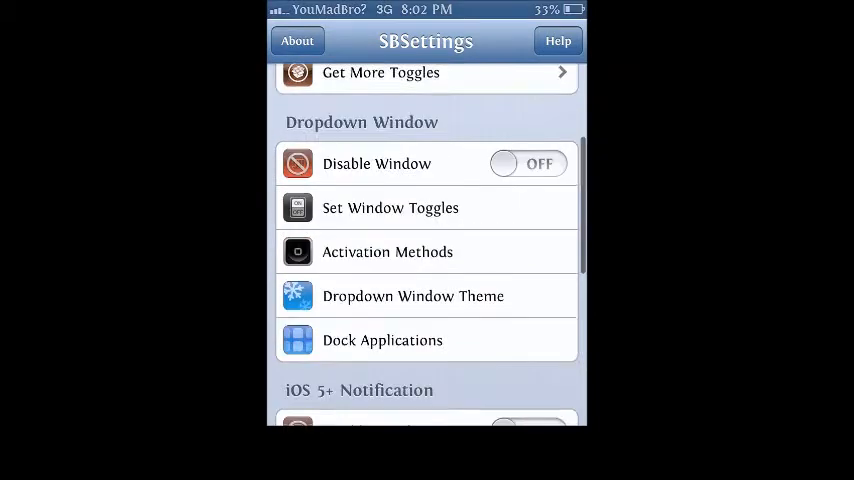
# Step: Review the Mobile Substrate Addons toggle list under System Wide Options, leaving all addons on
pyautogui.scroll(-3)
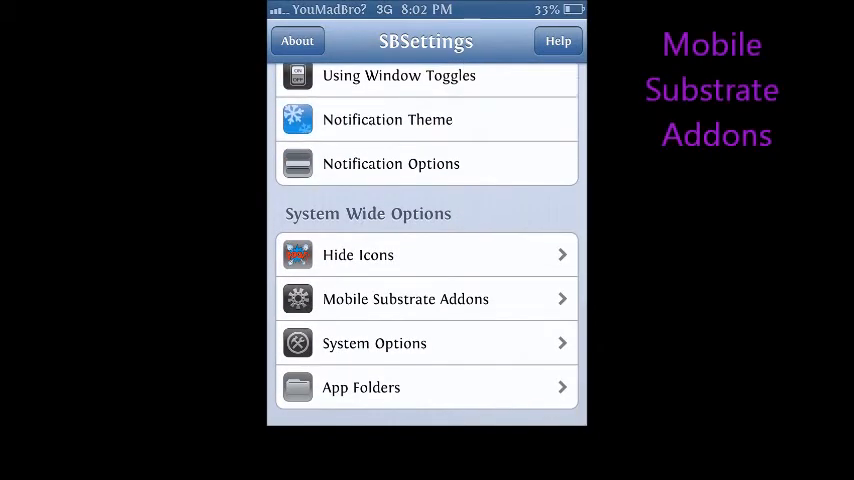
pyautogui.click(405, 298)
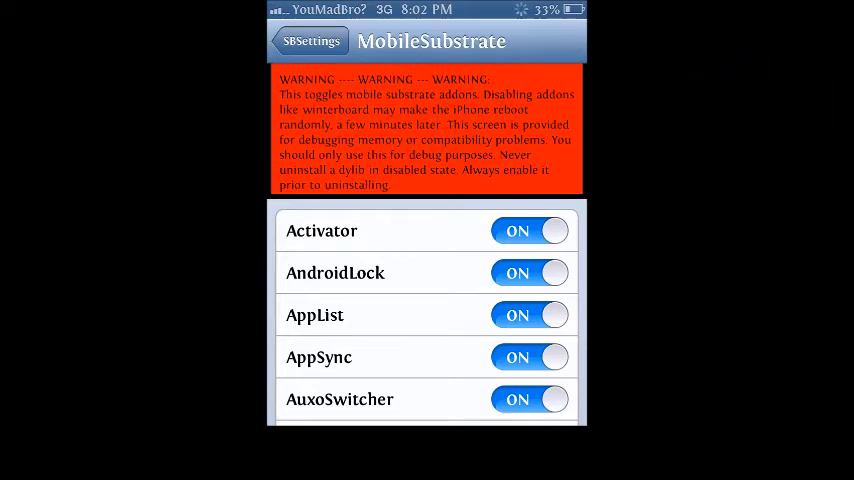
pyautogui.scroll(-3)
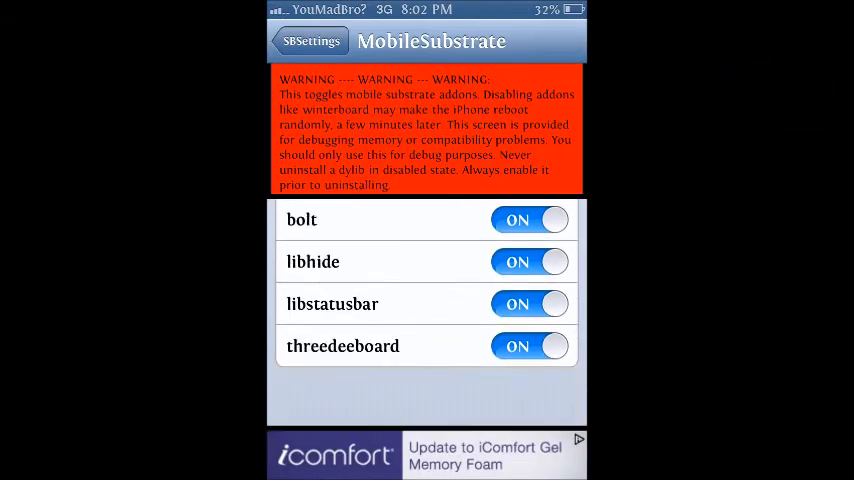
pyautogui.scroll(3)
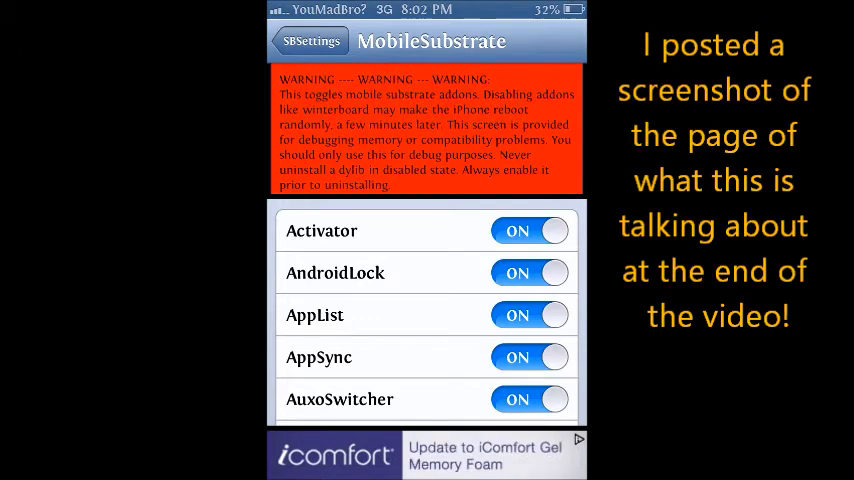
pyautogui.scroll(-3)
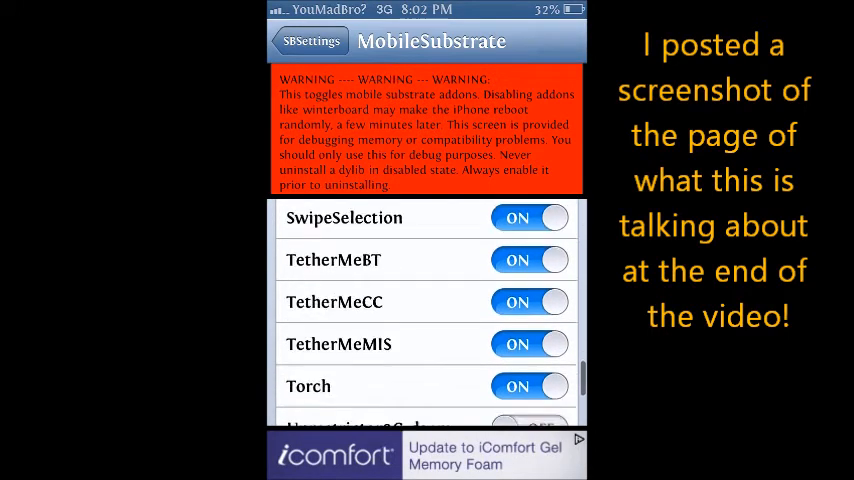
pyautogui.scroll(-3)
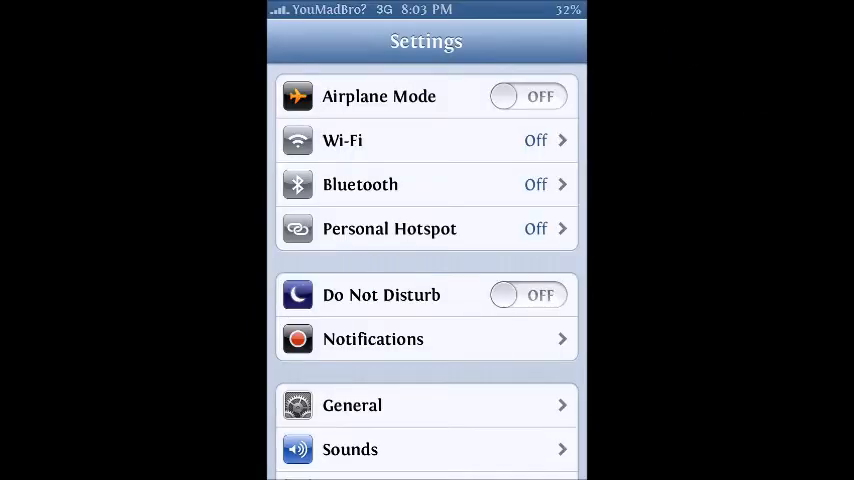
# Step: Set Speed Intensifier's Current Selection to +8, then return to the home screen
pyautogui.scroll(-3)
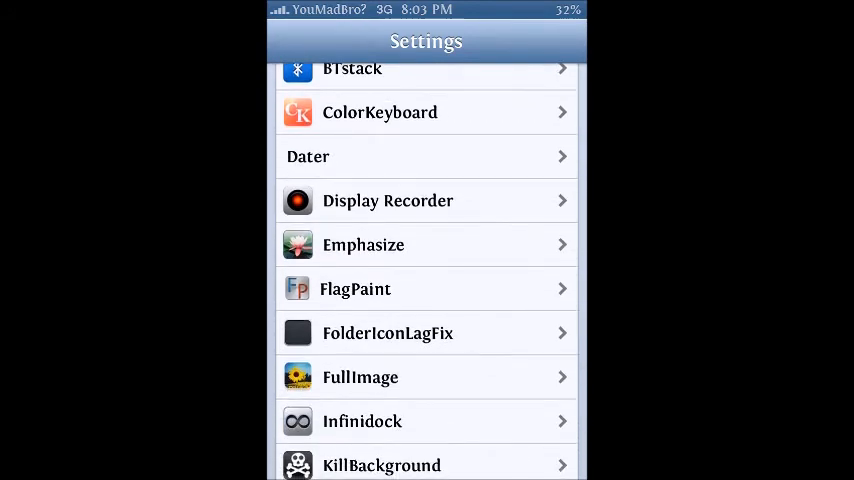
pyautogui.scroll(-3)
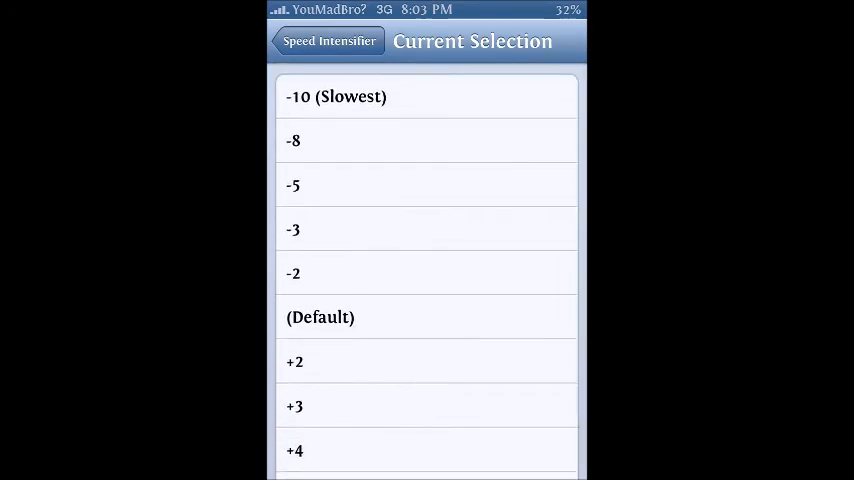
pyautogui.scroll(-3)
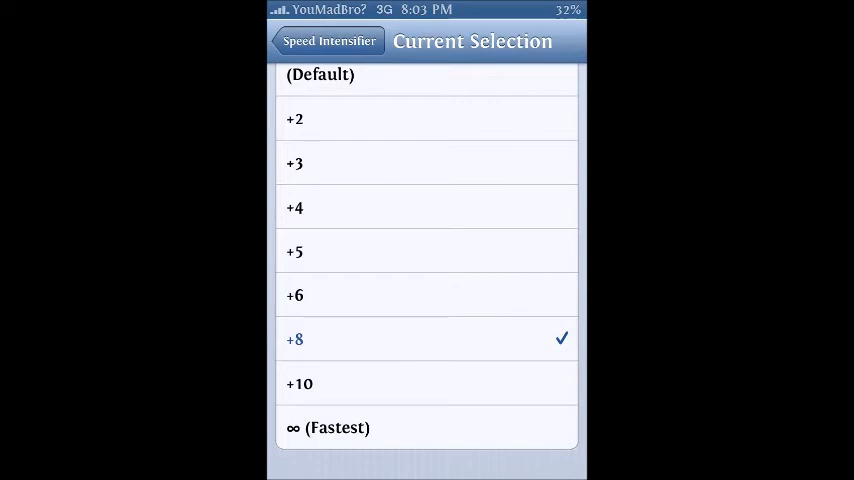
pyautogui.click(329, 41)
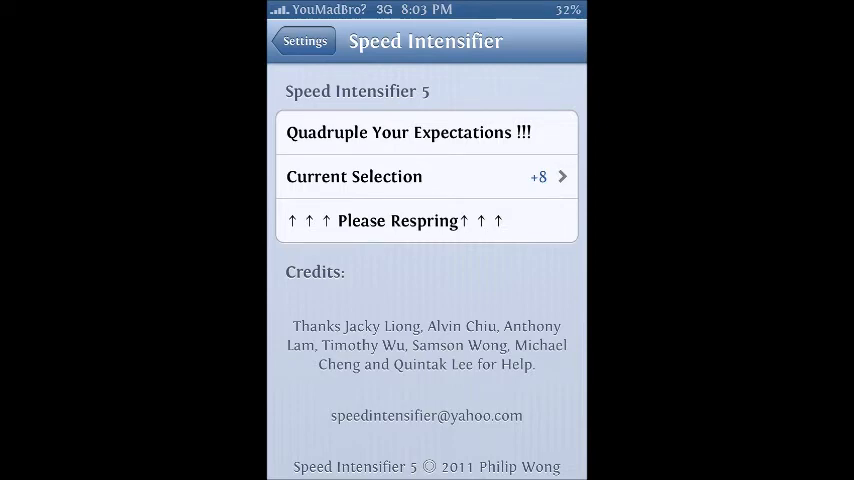
pyautogui.click(303, 41)
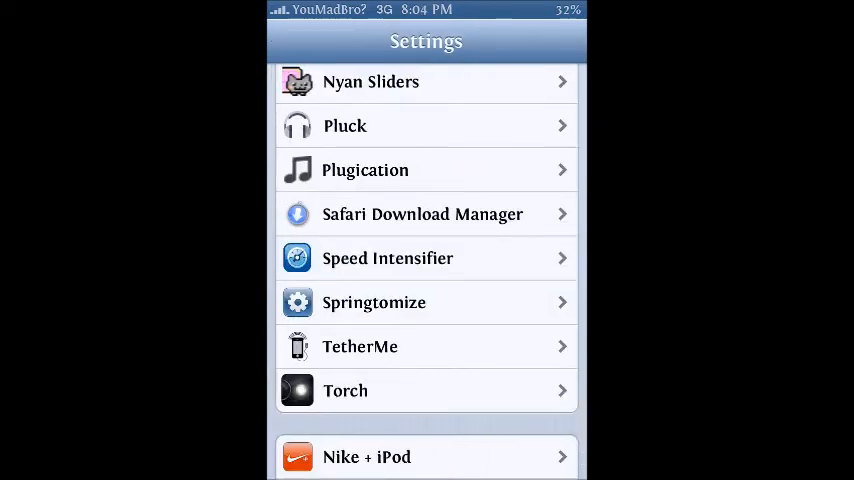
pyautogui.press('home')
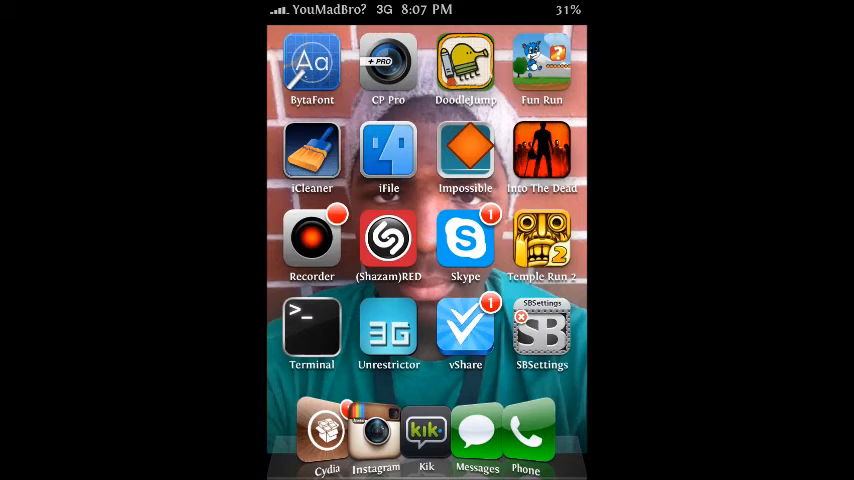
# Step: Reopen Cydia and search for "Clean up crap" to find the Clean Up packages
pyautogui.click(327, 430)
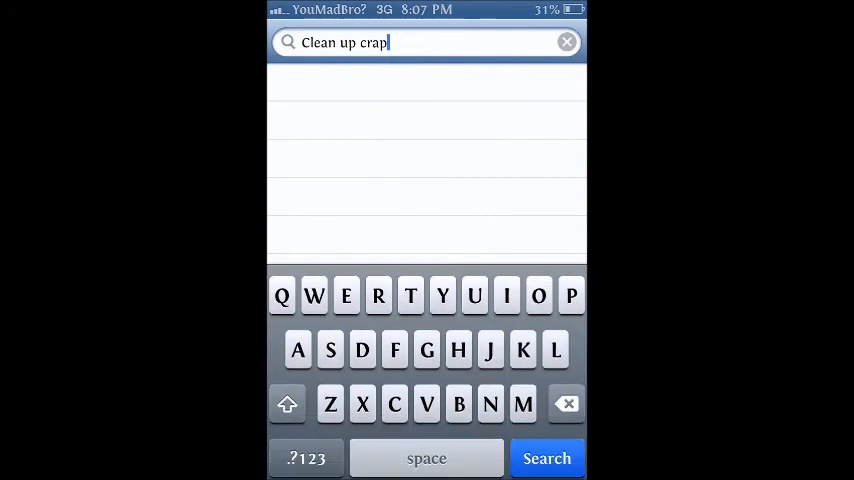
pyautogui.click(547, 458)
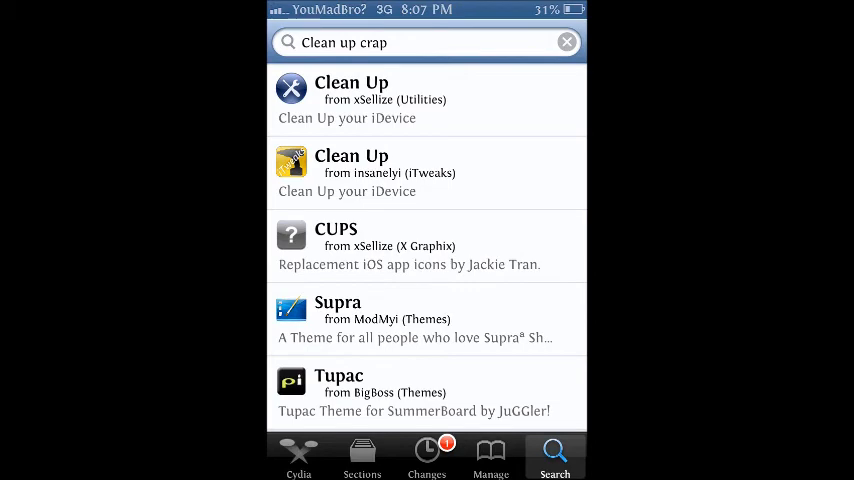
# Step: Show the installed packages list from Cydia's Manage section
pyautogui.click(490, 457)
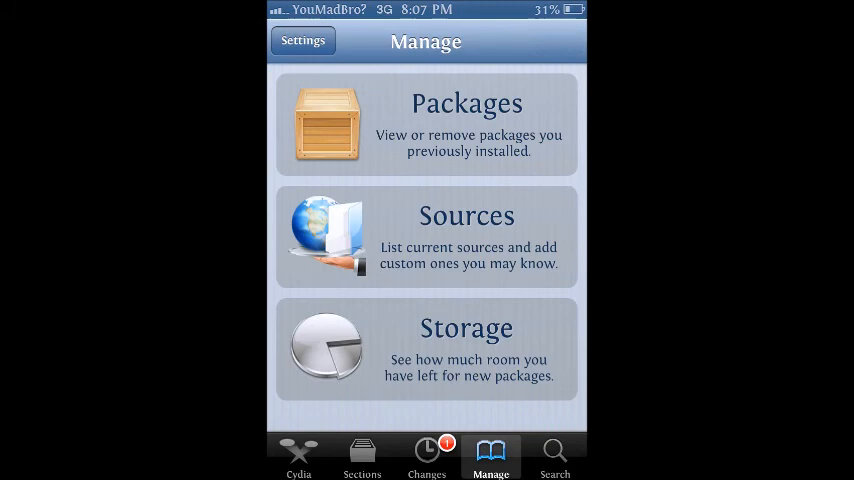
pyautogui.click(426, 124)
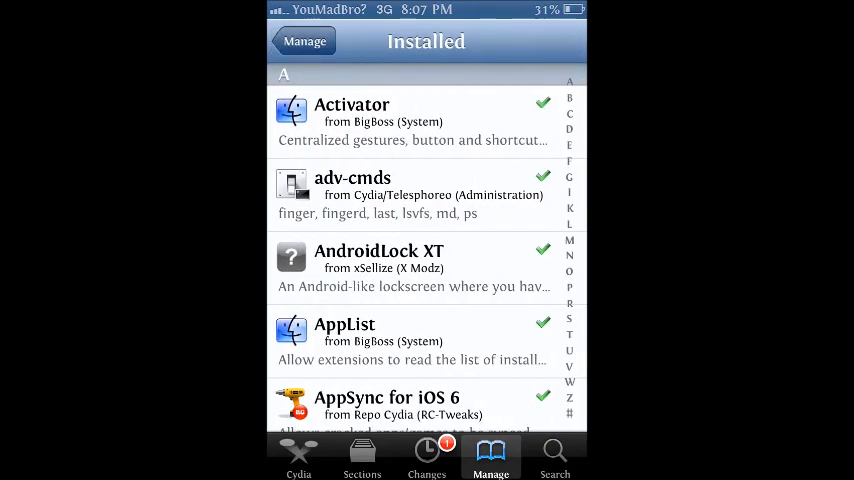